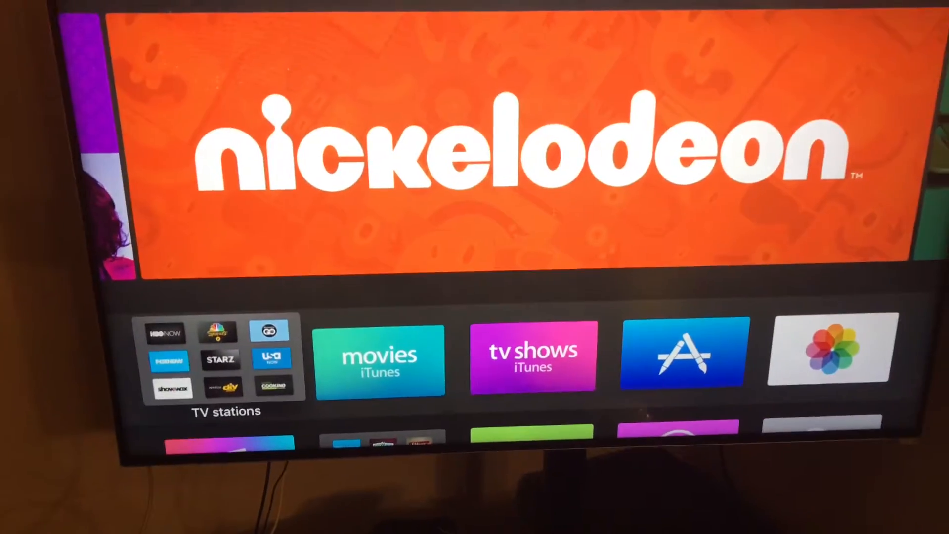
- Browse the TV stations folder's channel apps down to CNBC and The Weather Channel
click(223, 360)
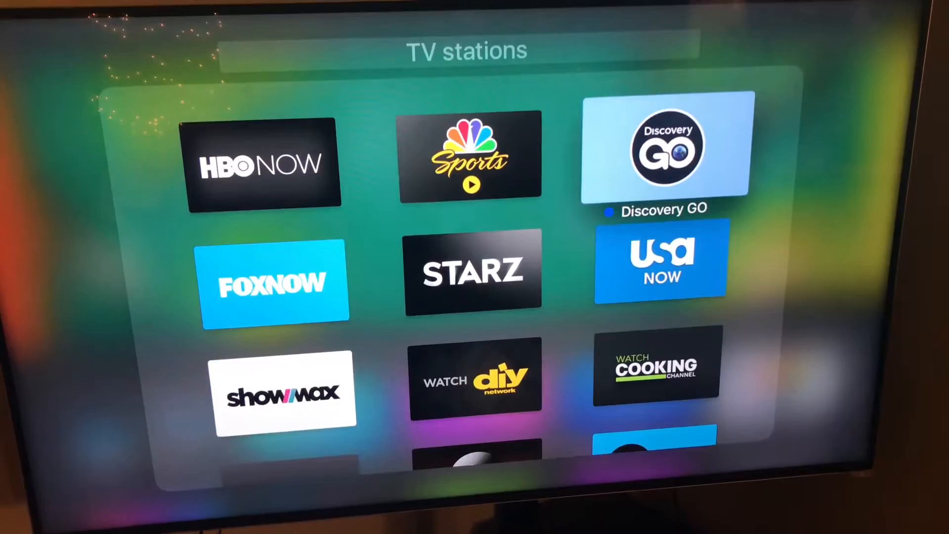
click(660, 260)
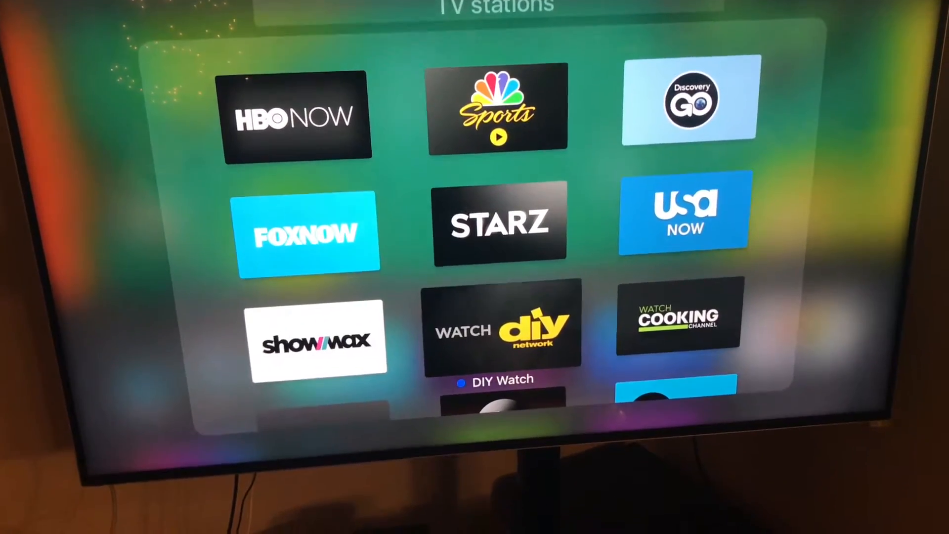
scroll(down, 3)
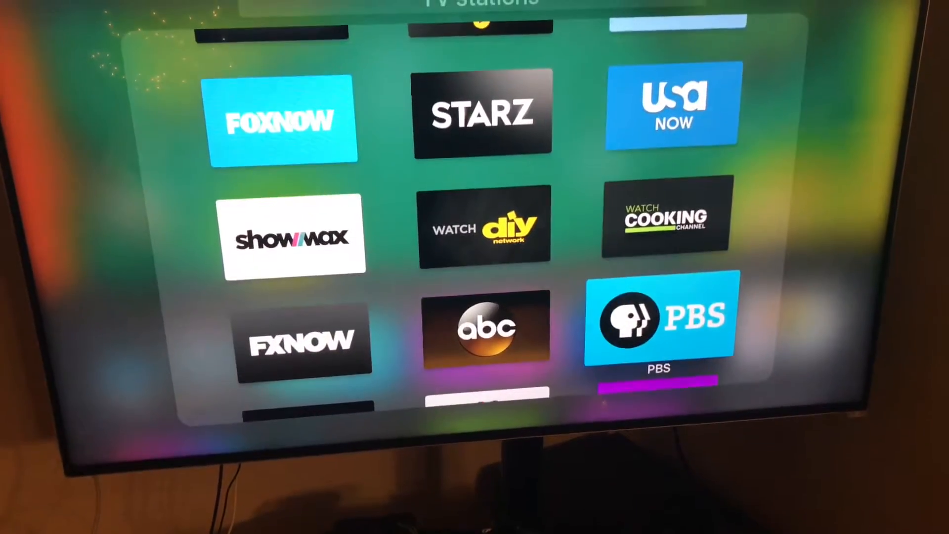
scroll(down, 3)
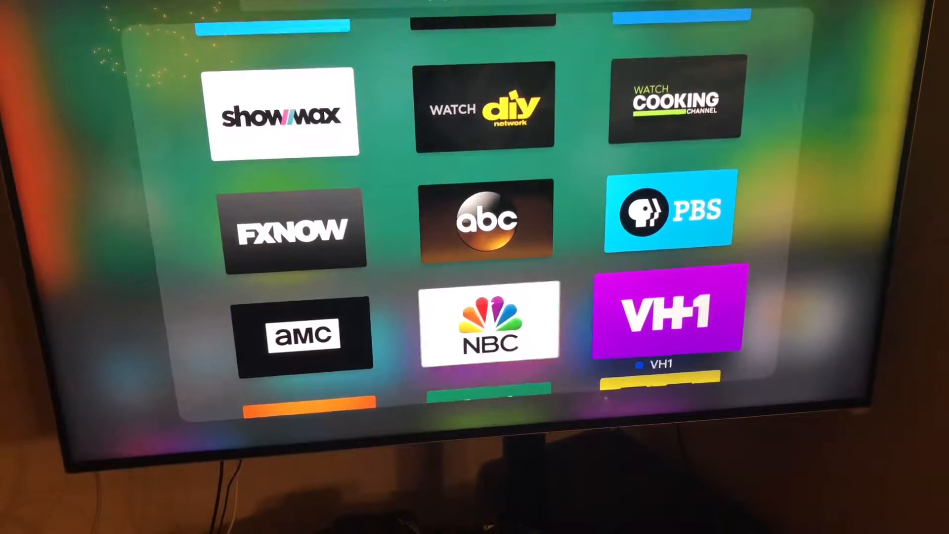
scroll(down, 3)
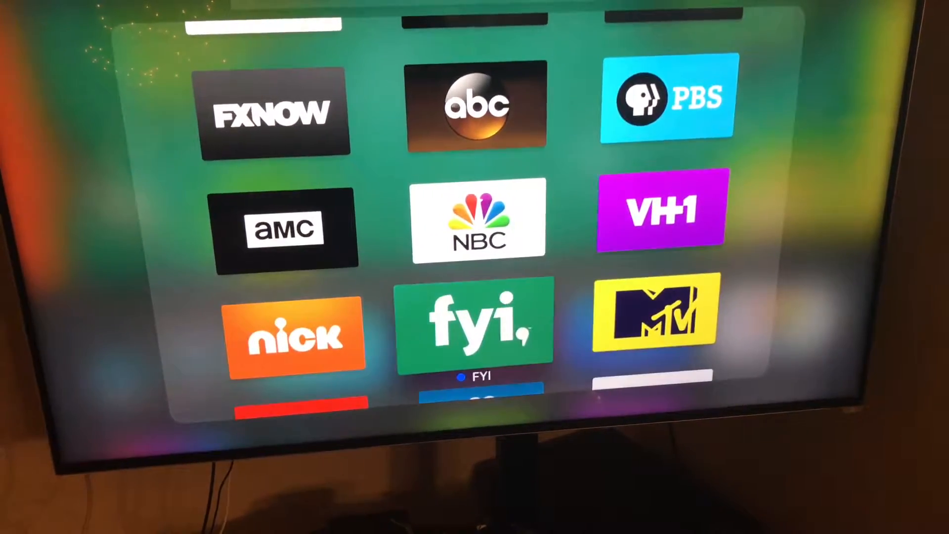
scroll(down, 3)
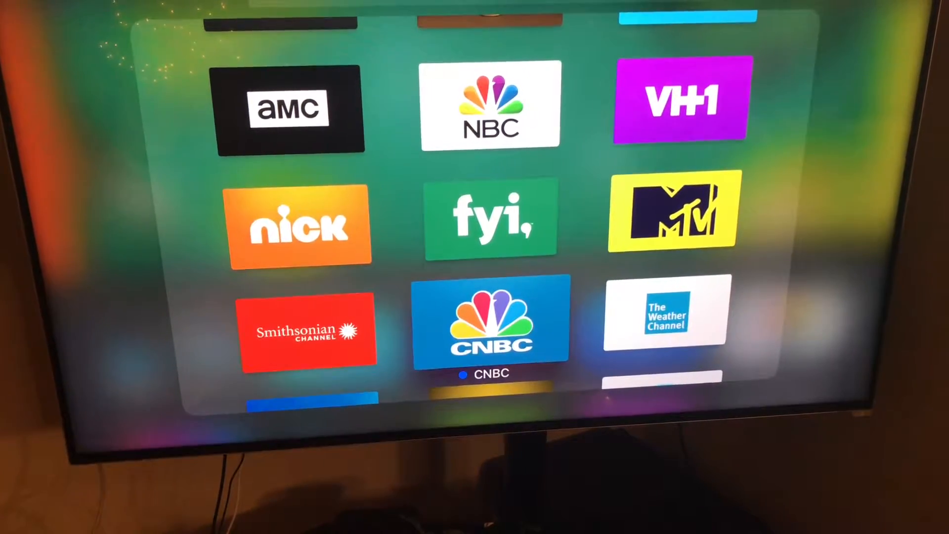
scroll(down, 3)
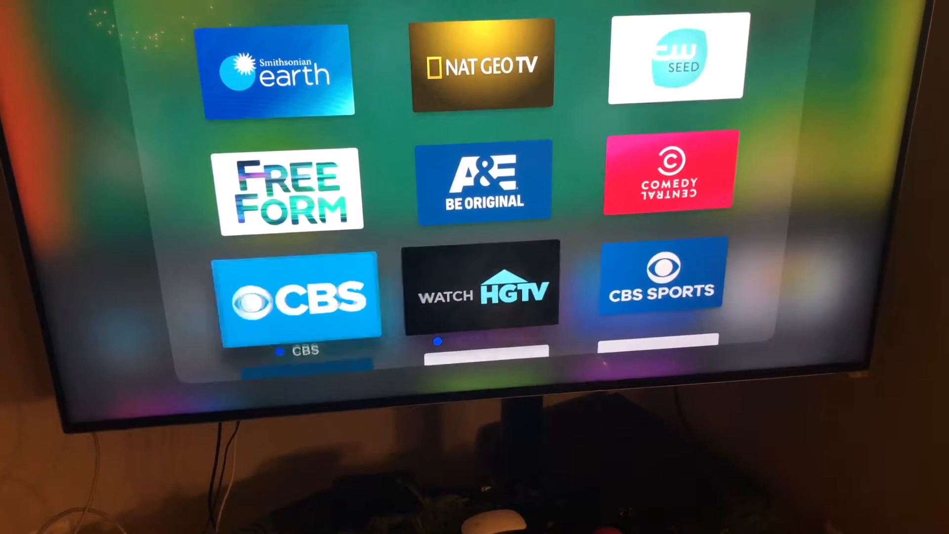
scroll(down, 3)
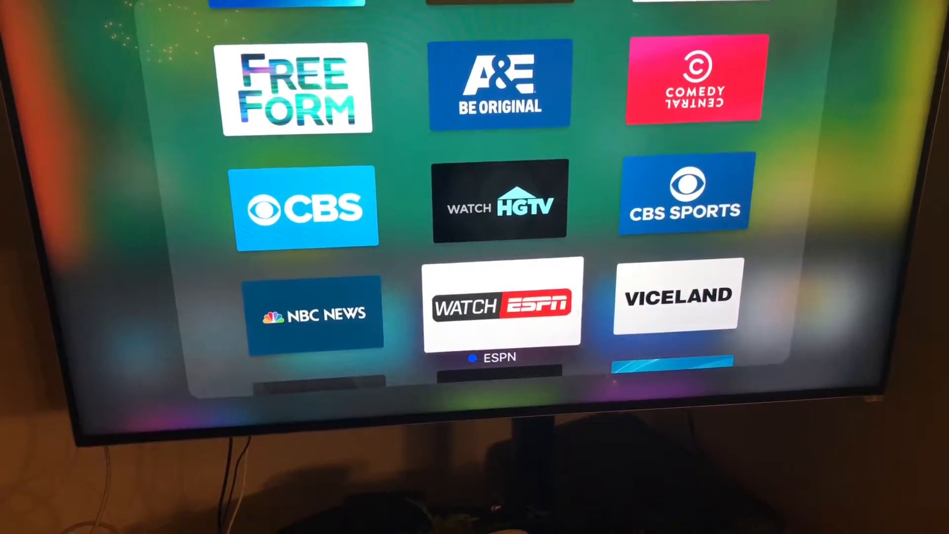
scroll(down, 3)
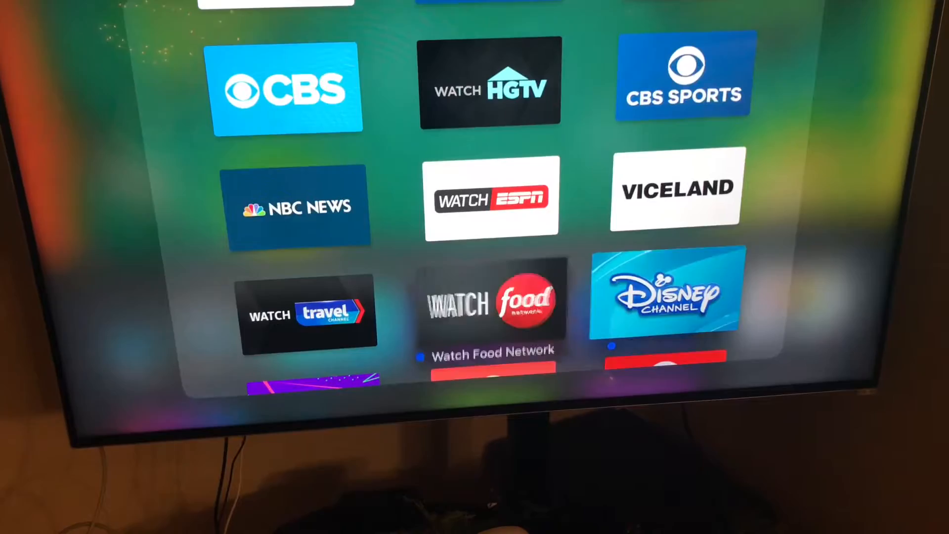
scroll(down, 3)
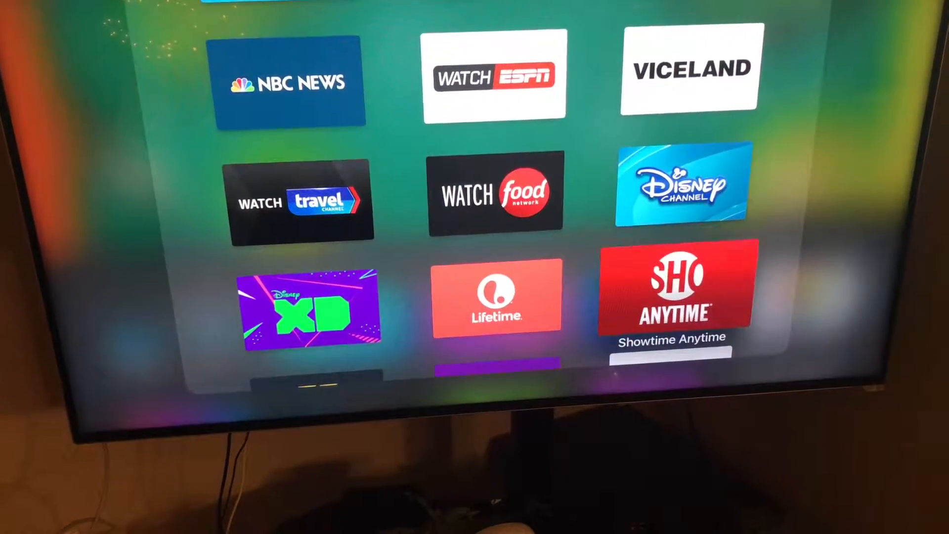
scroll(down, 3)
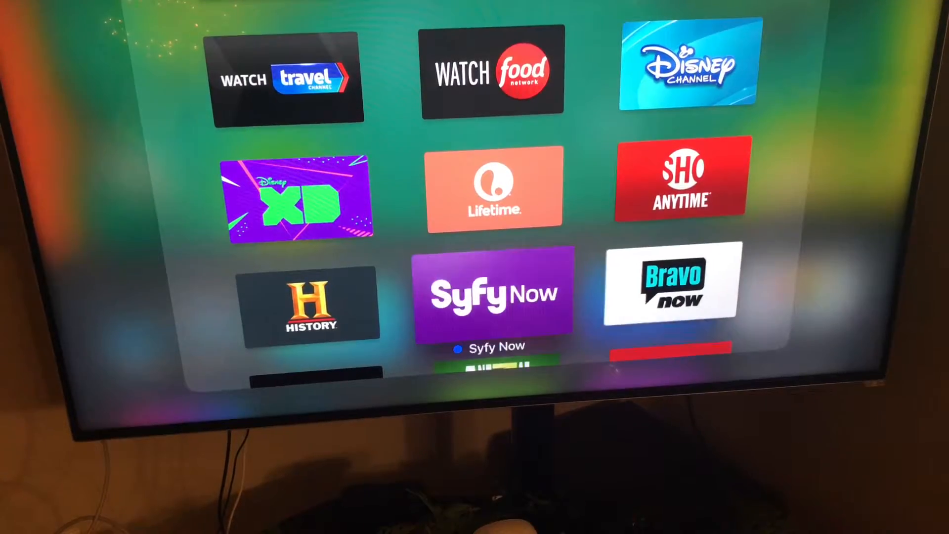
scroll(down, 3)
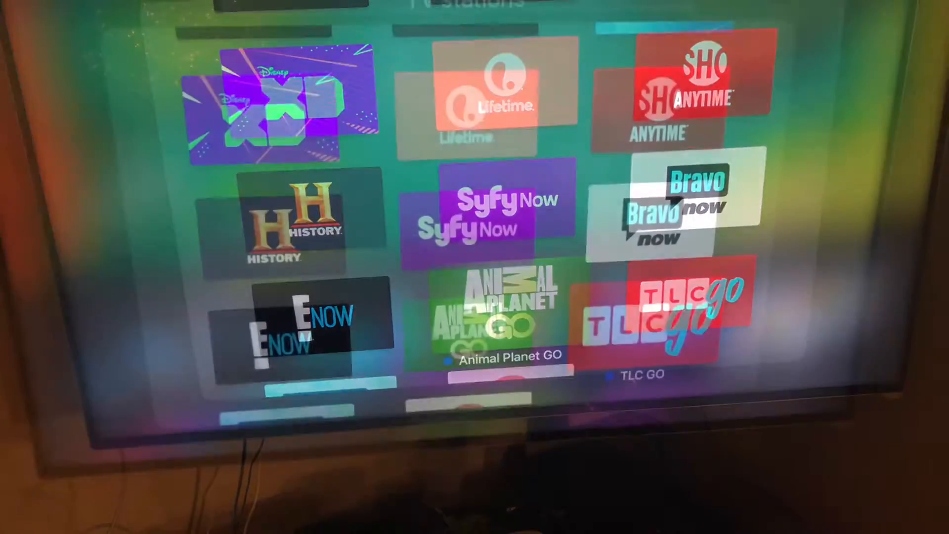
- Move down the home-screen app grid to the party games folder
scroll(down, 3)
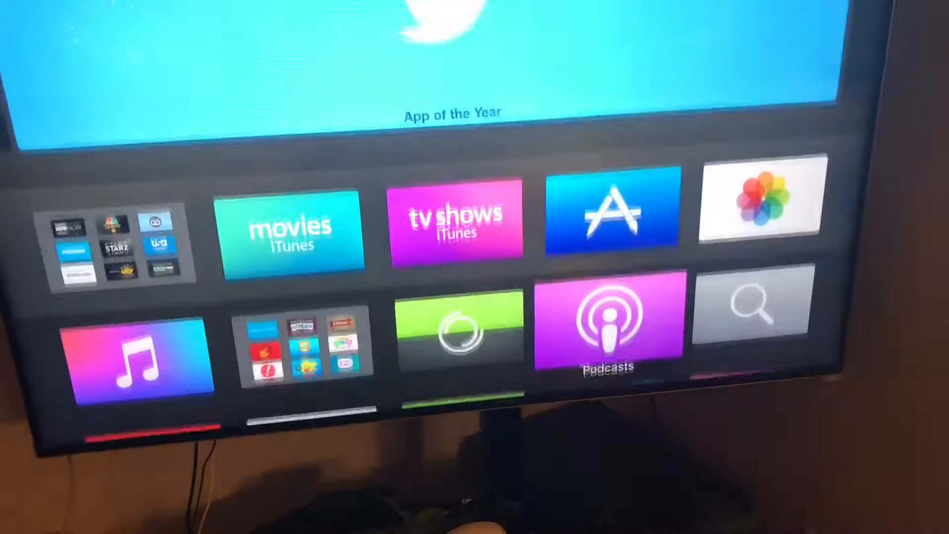
scroll(down, 3)
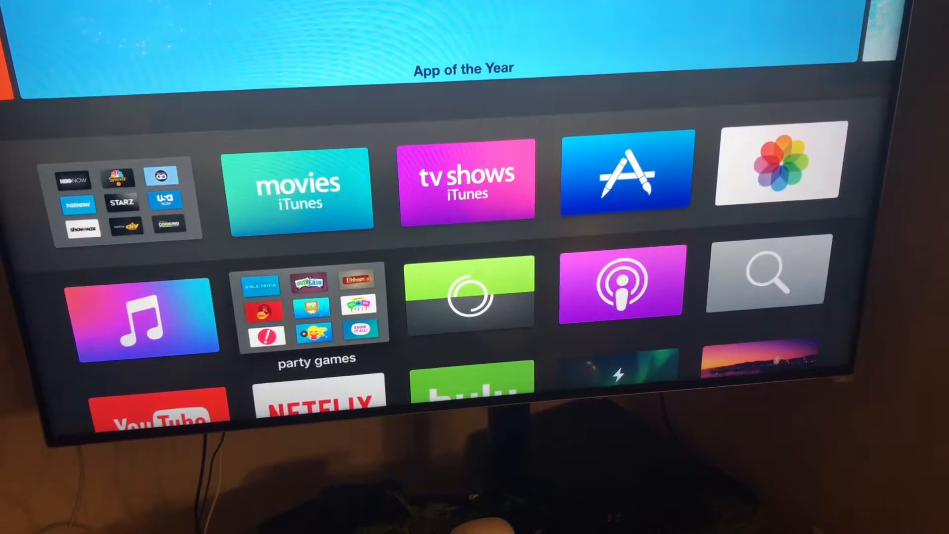
- Look through the games inside the party games folder
click(308, 305)
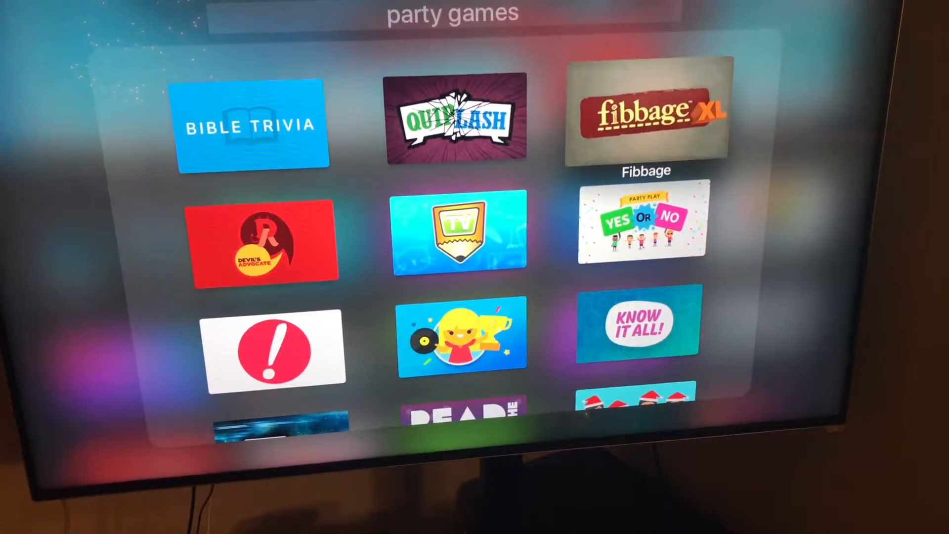
scroll(down, 3)
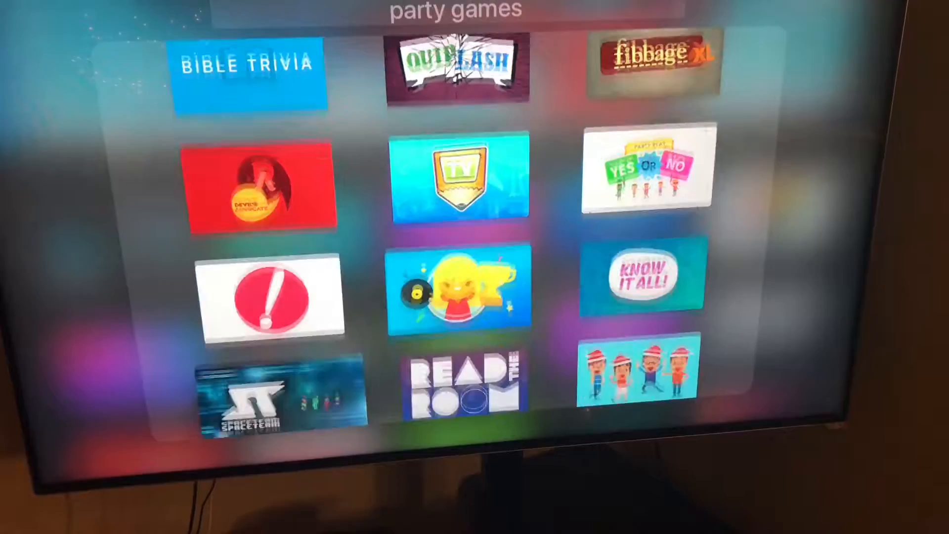
scroll(down, 3)
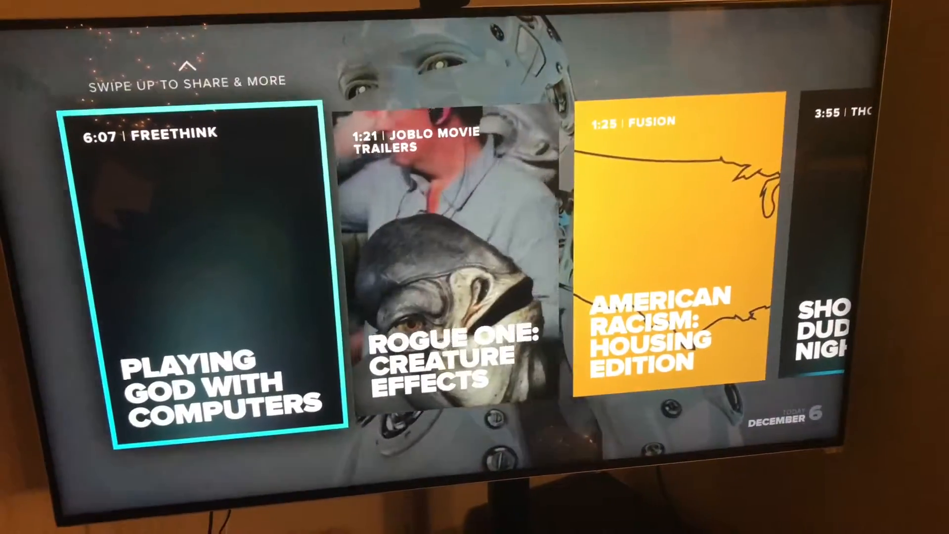
- Swipe across Hyper's video cards such as Playing God With Computers
scroll(right, 3)
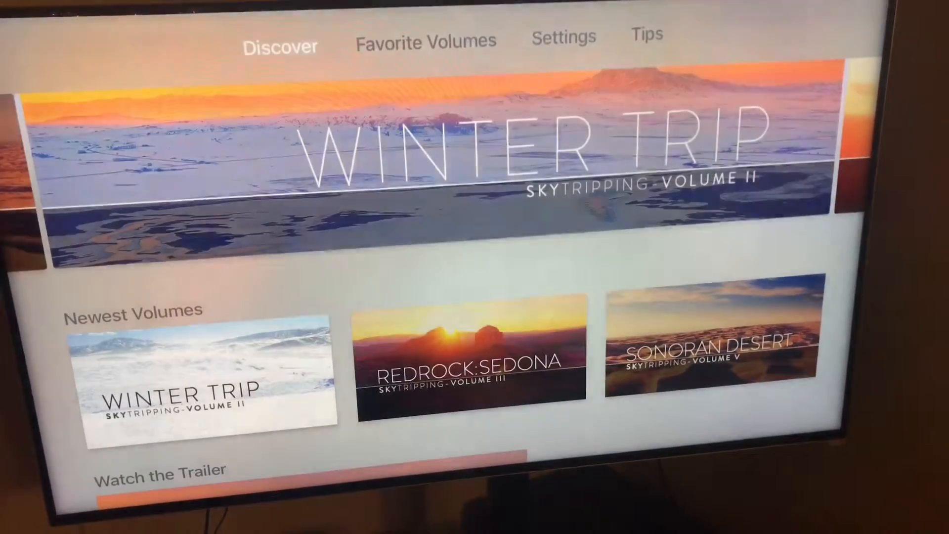
- Go to Newest Volumes on Sky Tripping's Discover page and choose Redrock: Sedona
scroll(down, 3)
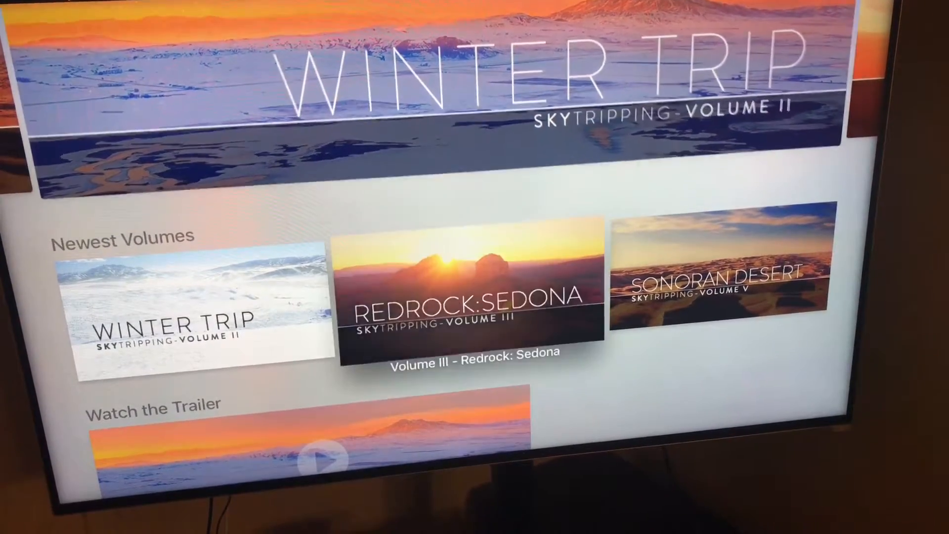
click(468, 296)
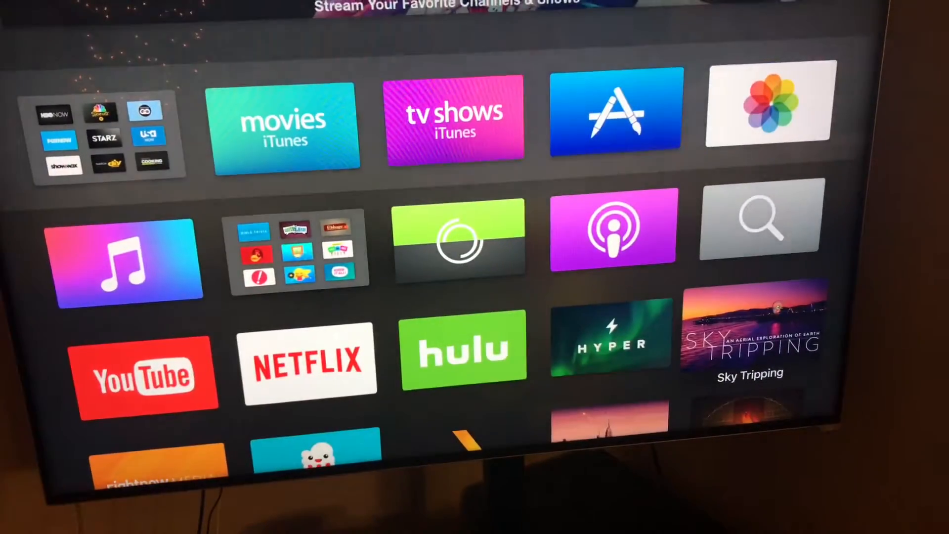
- Move down the home screen toward the Popcorn Time app
scroll(down, 3)
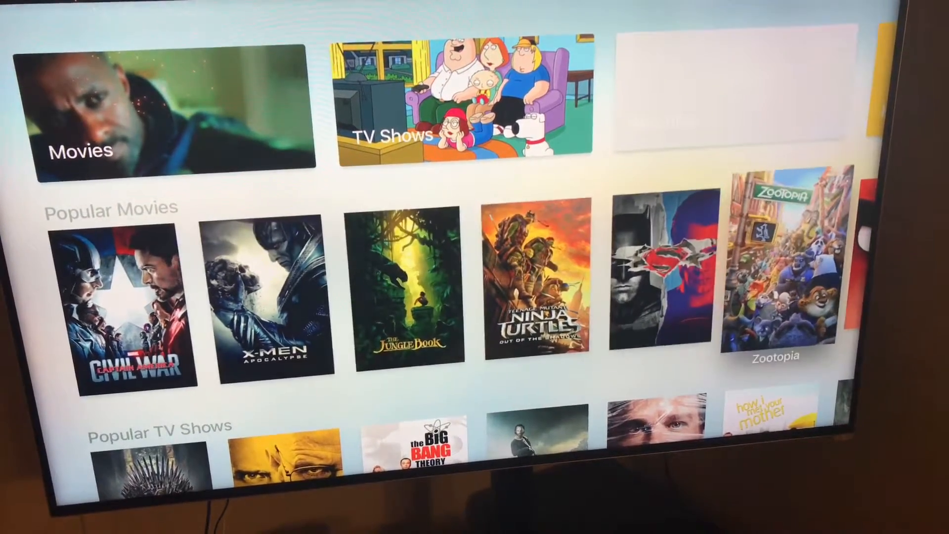
- Leave Popcorn Time, launch the Word of Promise Bible app and play Genesis 1:1
key(home)
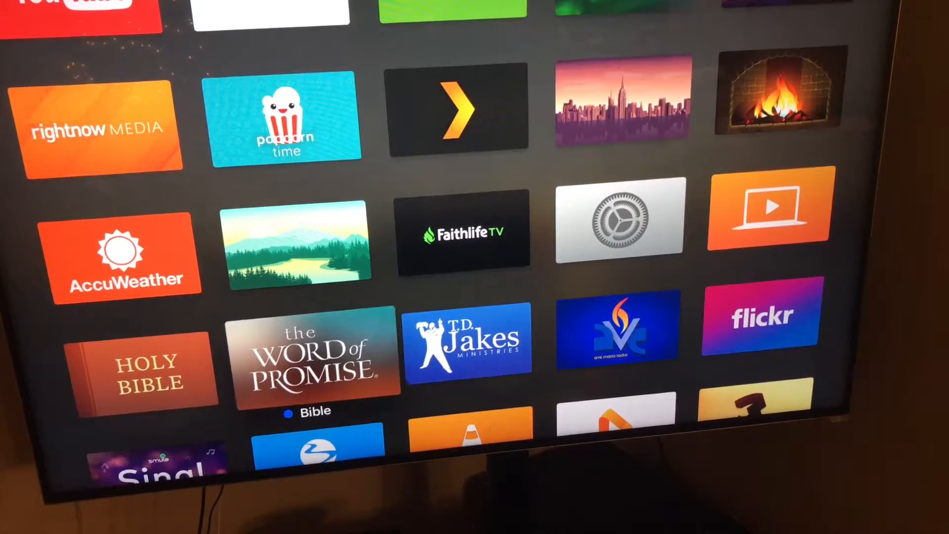
click(473, 338)
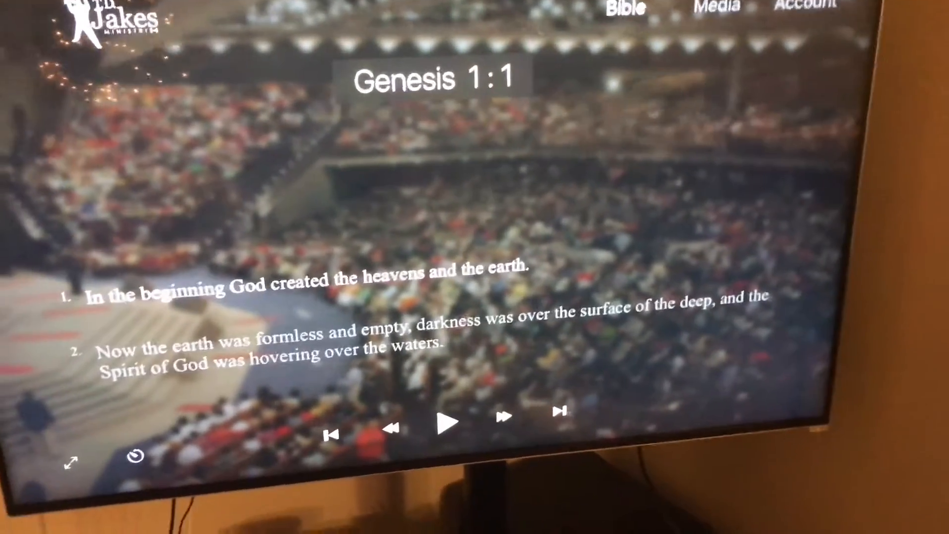
click(446, 423)
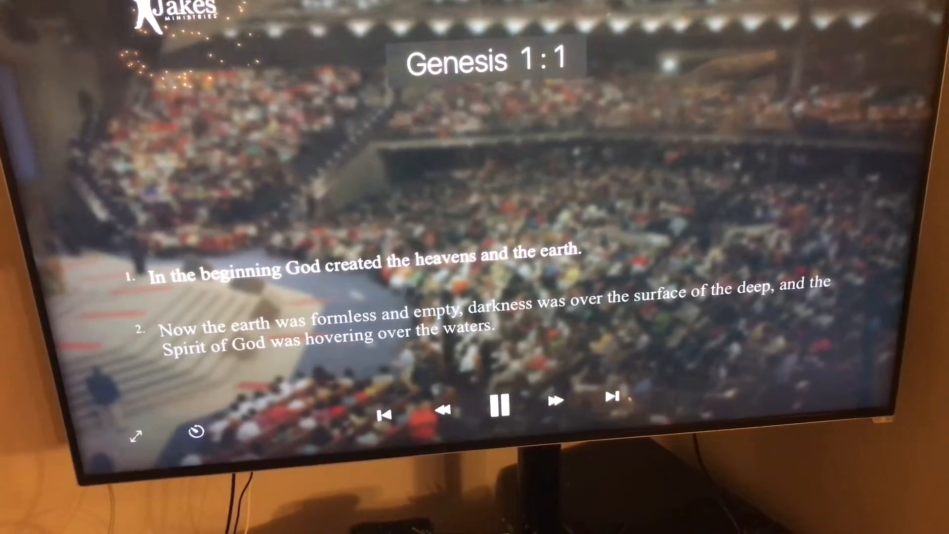